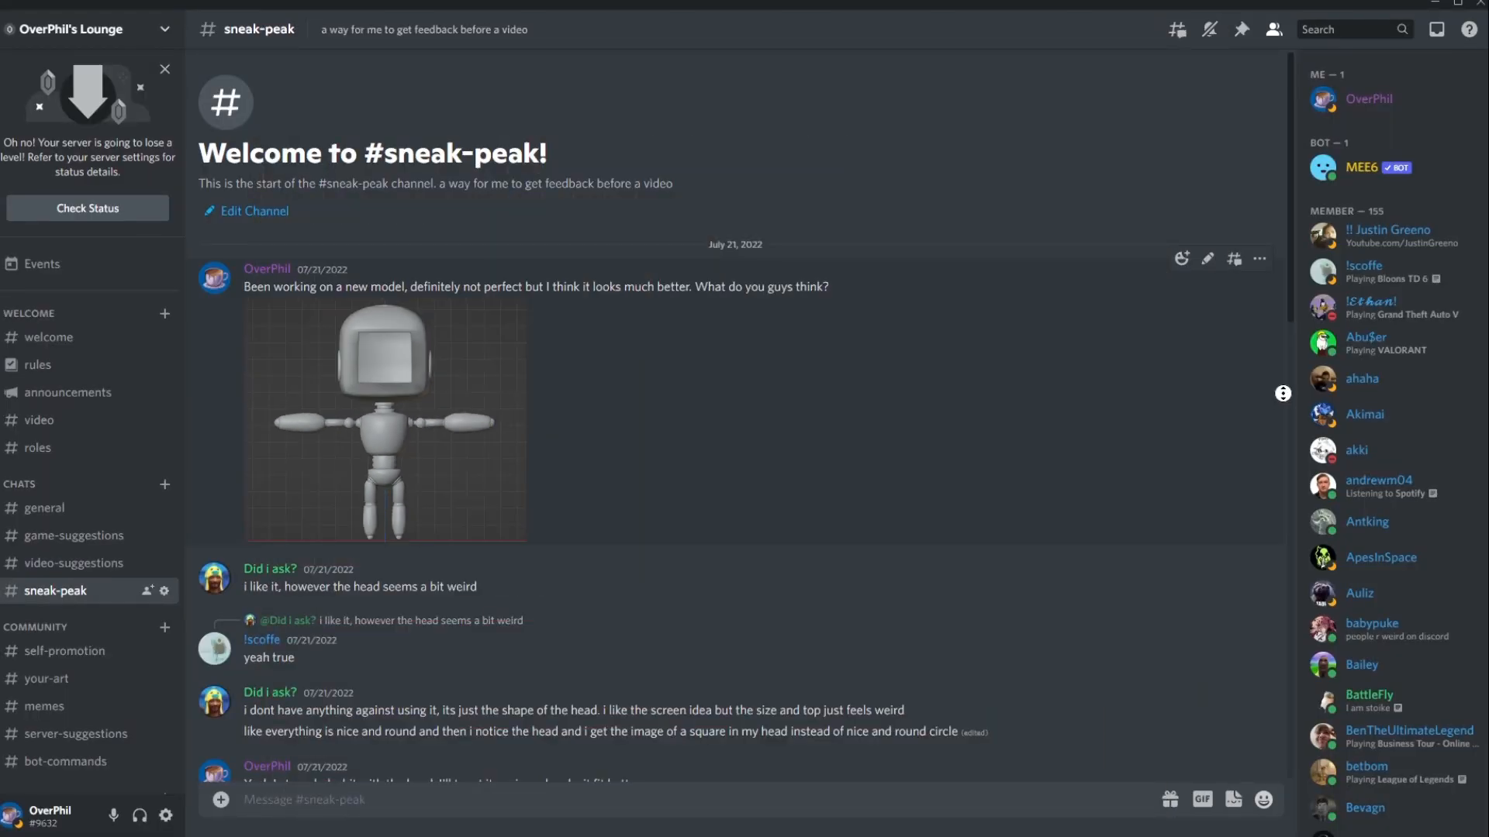
# - Type a Google query on making a good game, adding 'i am actually really bad'
pyautogui.scroll(-3)
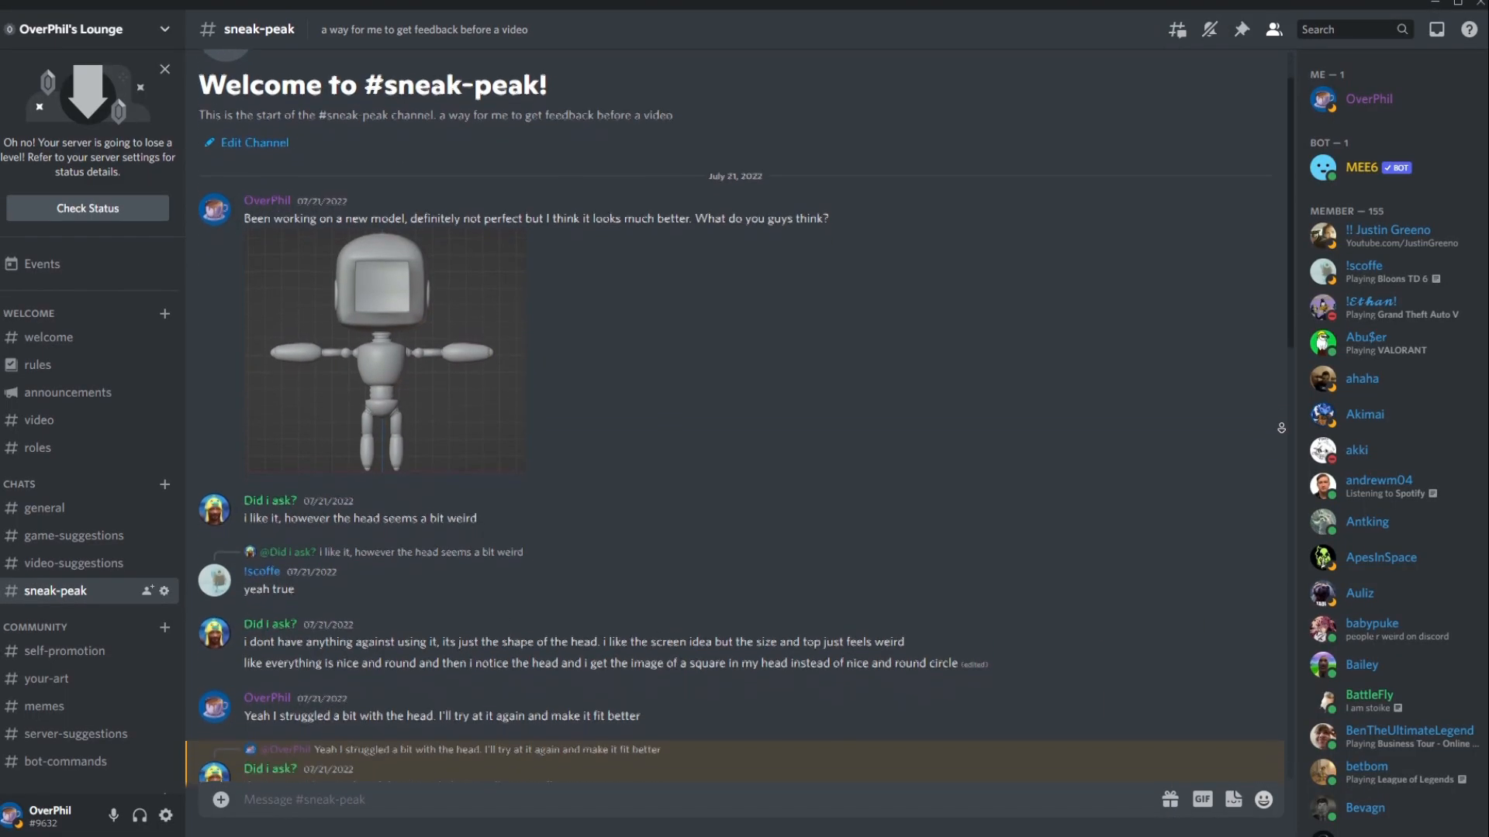
pyautogui.scroll(-3)
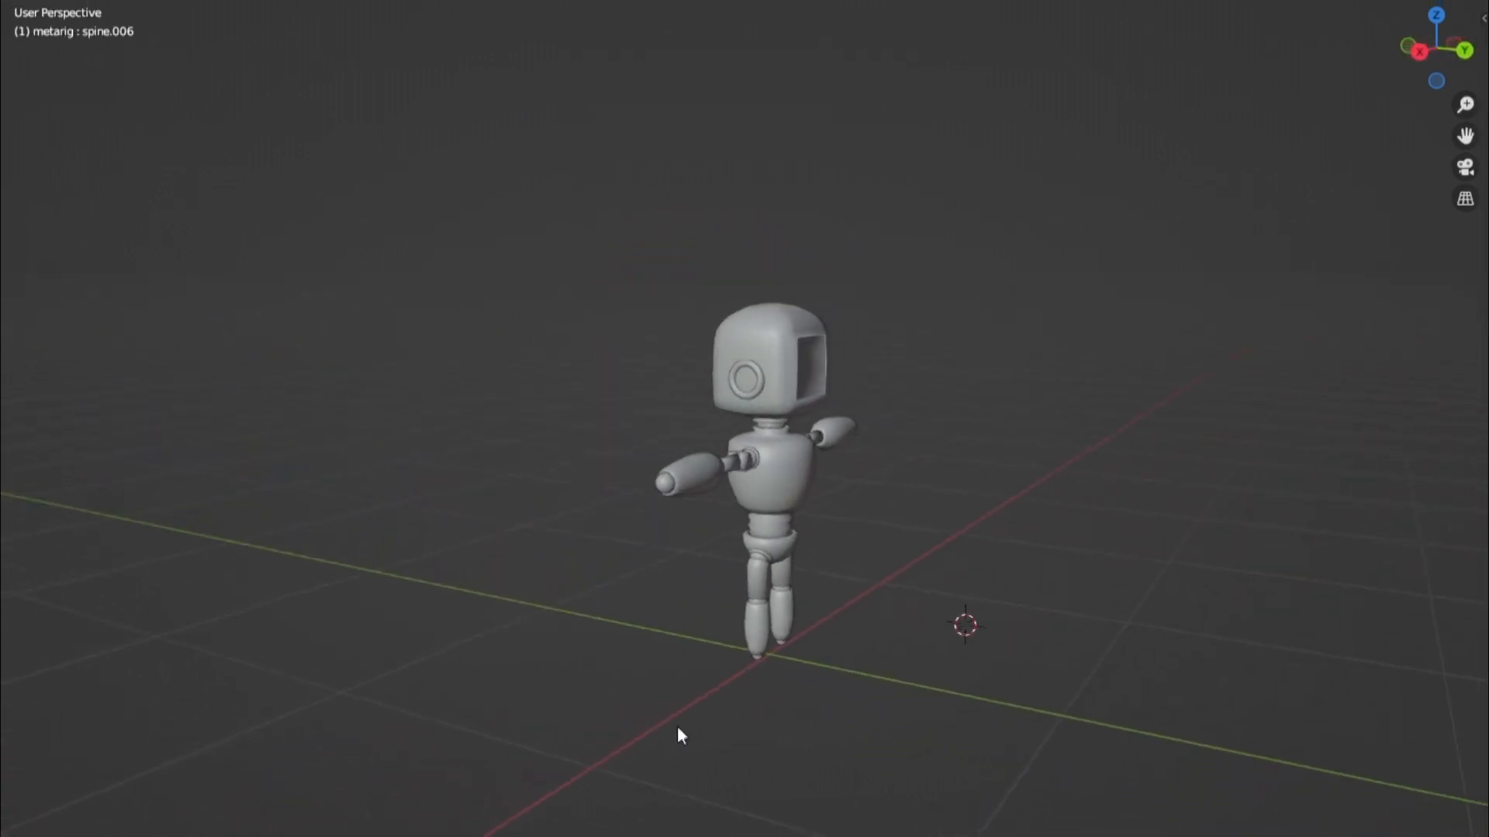
pyautogui.moveTo(679, 735); pyautogui.dragTo(1020, 728)
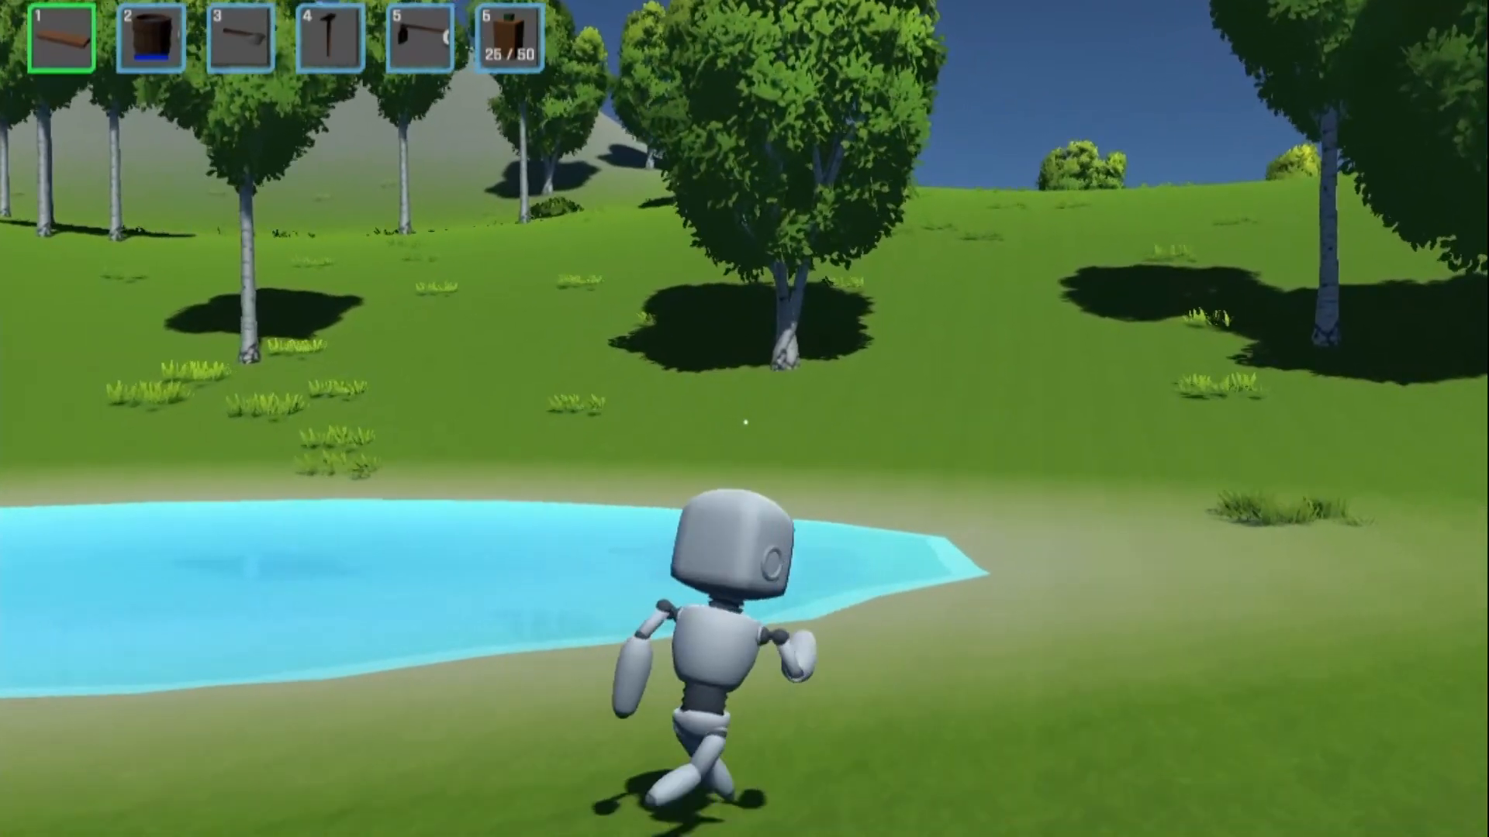
pyautogui.press('w')
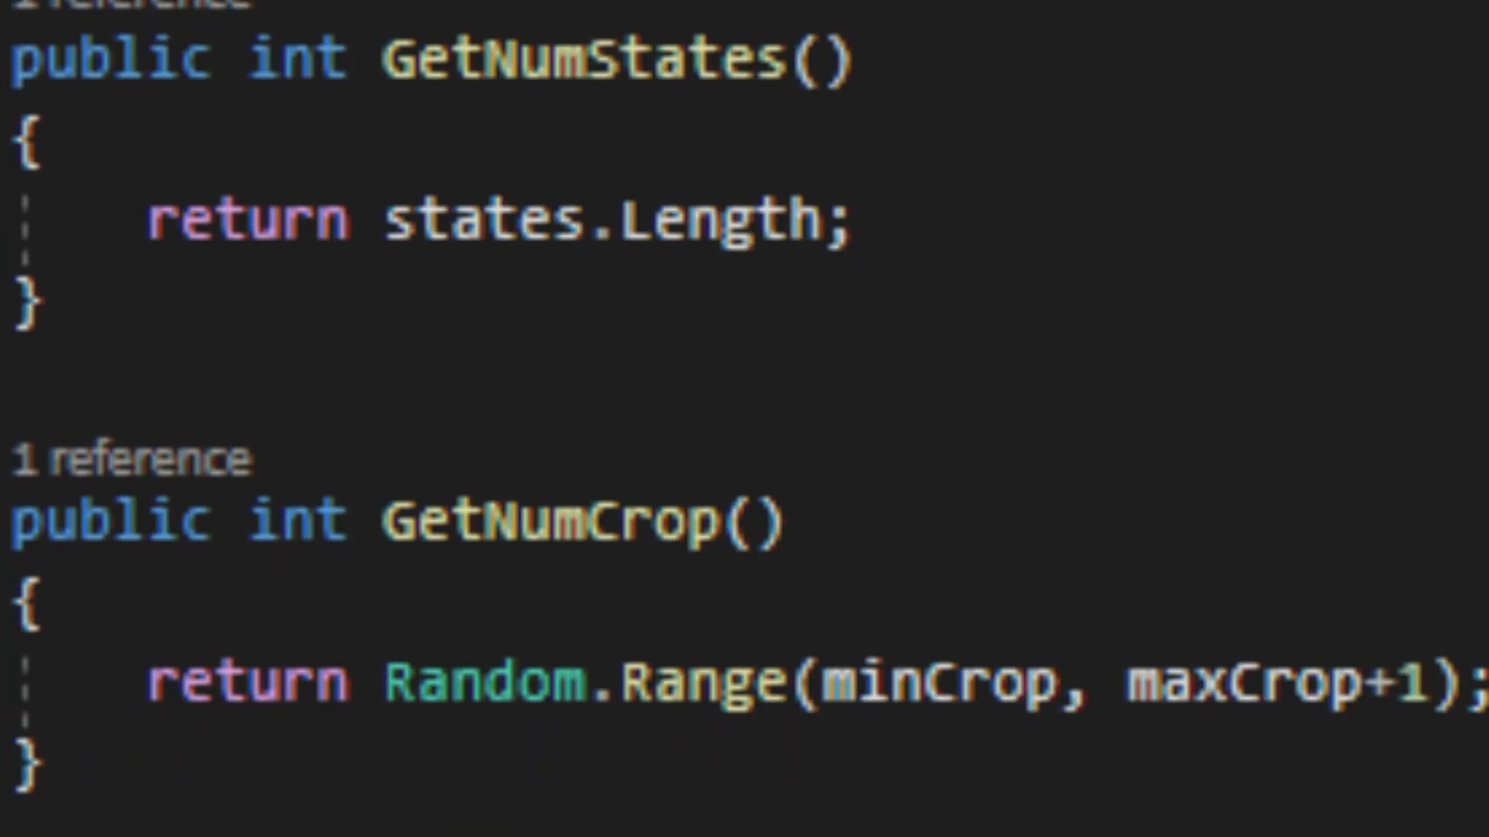
pyautogui.scroll(-3)
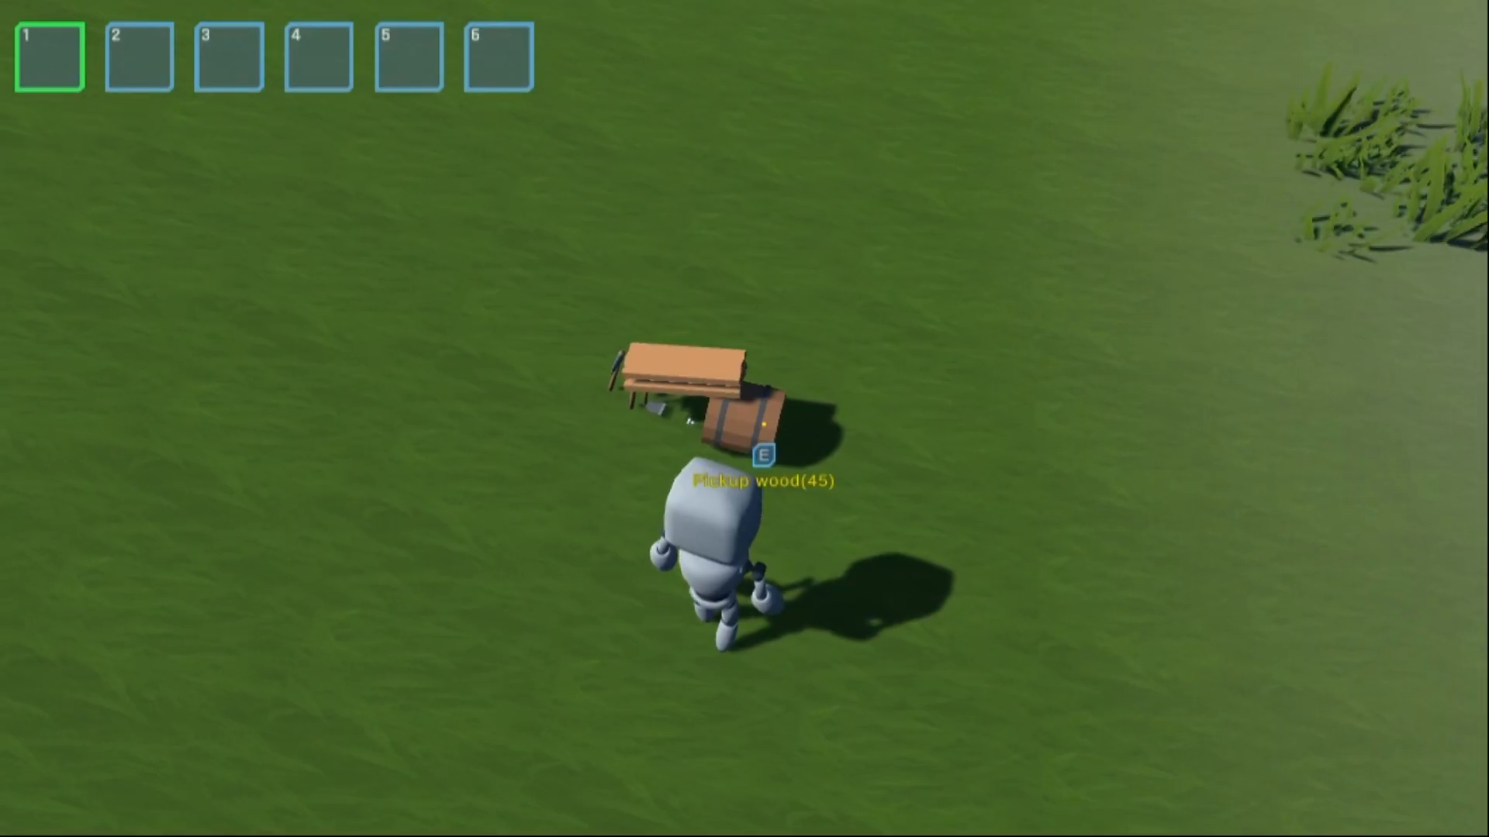
pyautogui.press('e')
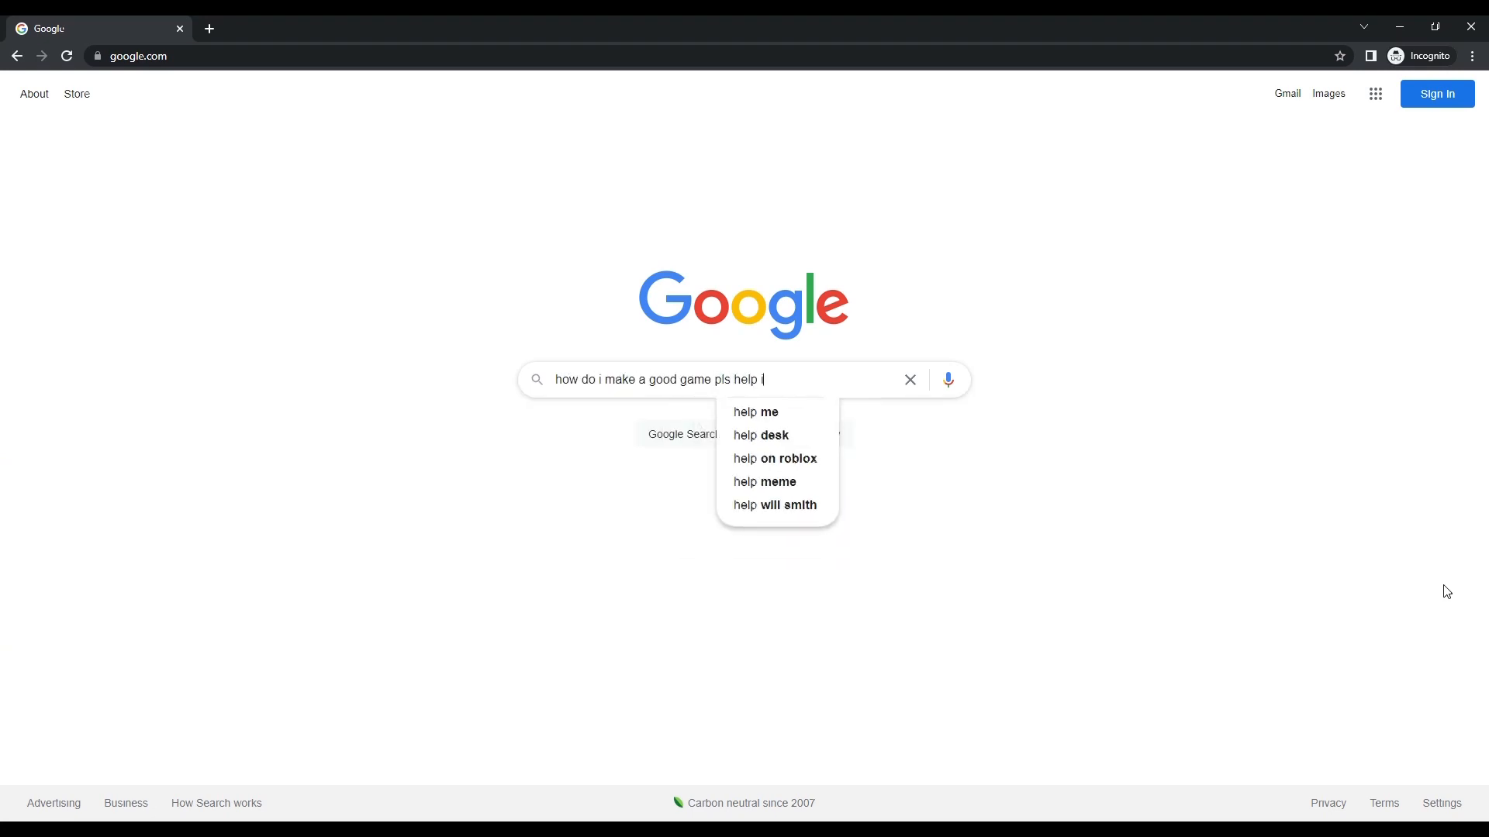
pyautogui.write('i am actually really bad')
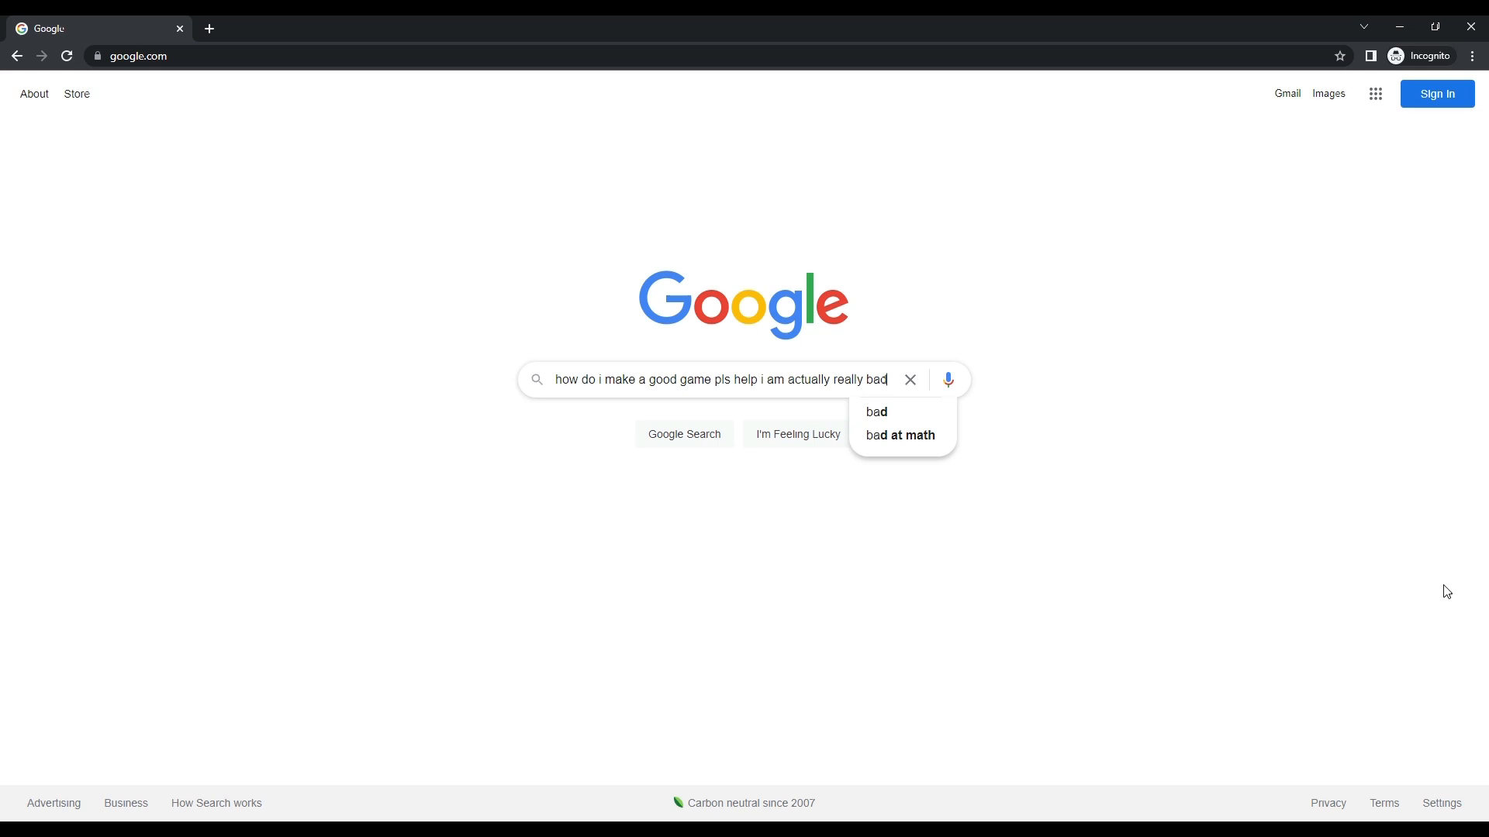